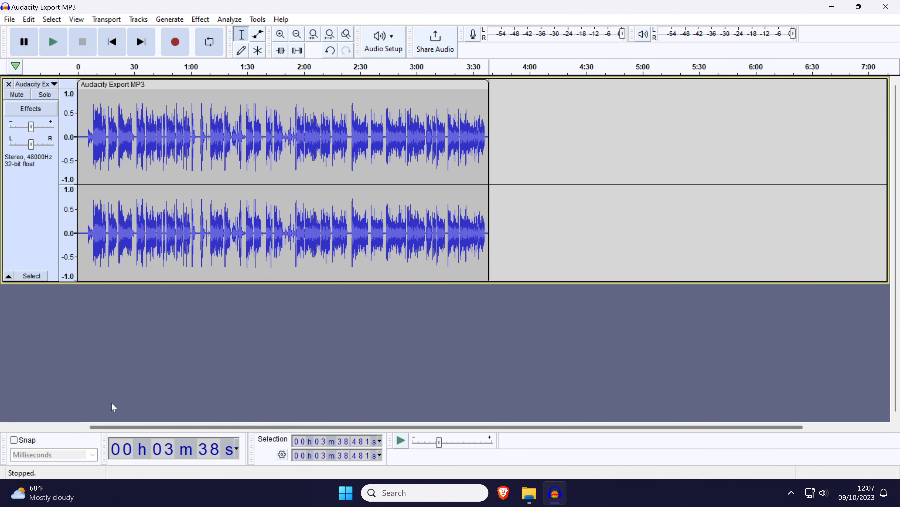
mouse_move(80, 127)
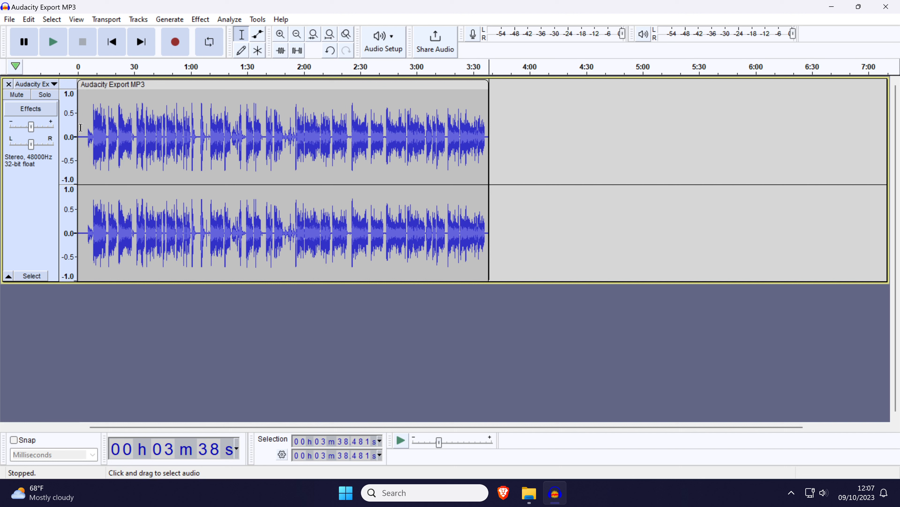
Select the entire stereo track by dragging across the waveform from start to end.
drag(82, 137, 296, 137)
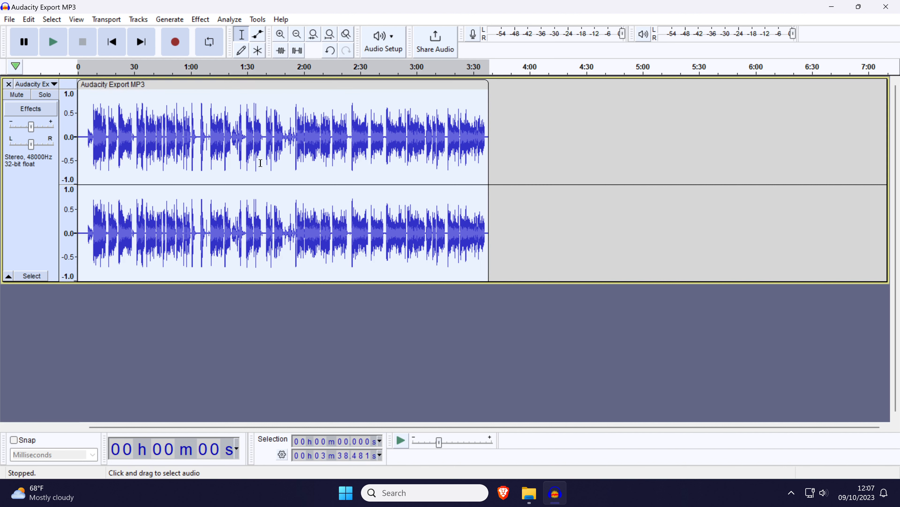
mouse_move(343, 220)
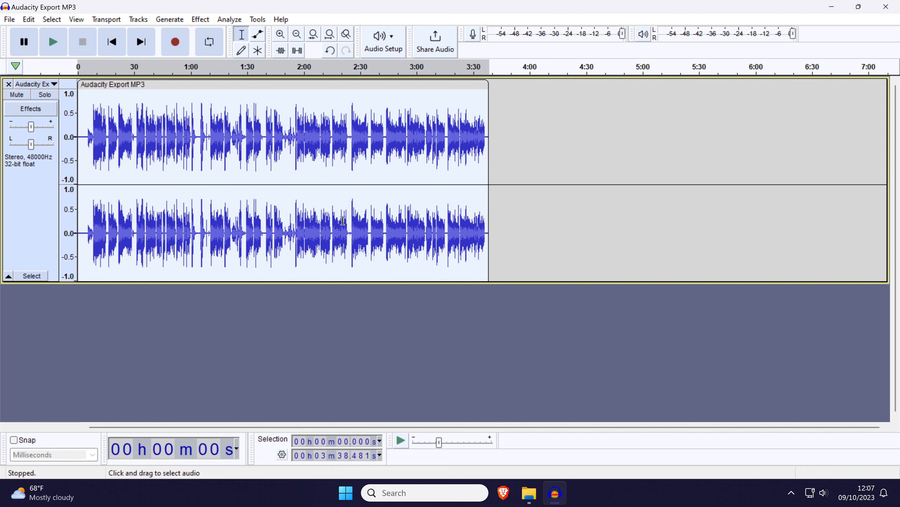
mouse_move(200, 19)
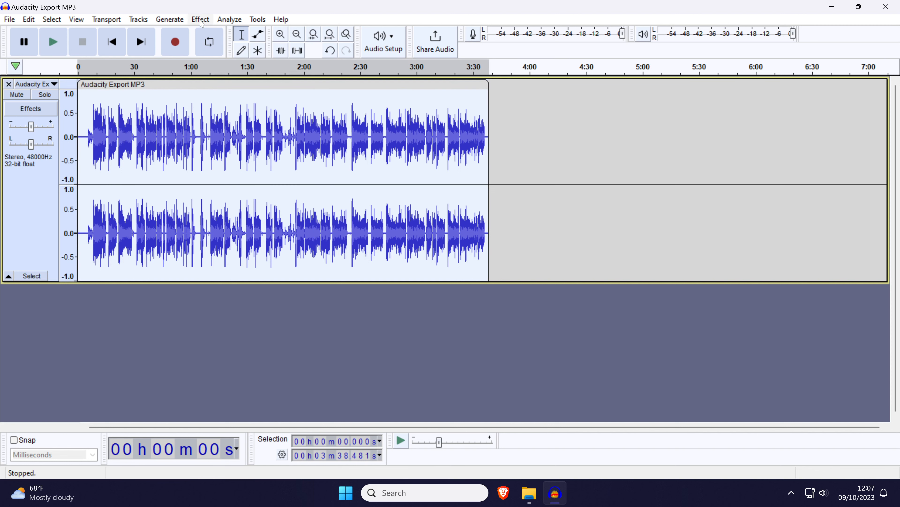
Amplify the selected track by about 14.9 dB after trying -11.5, -0.6 and 13.4 dB.
click(200, 19)
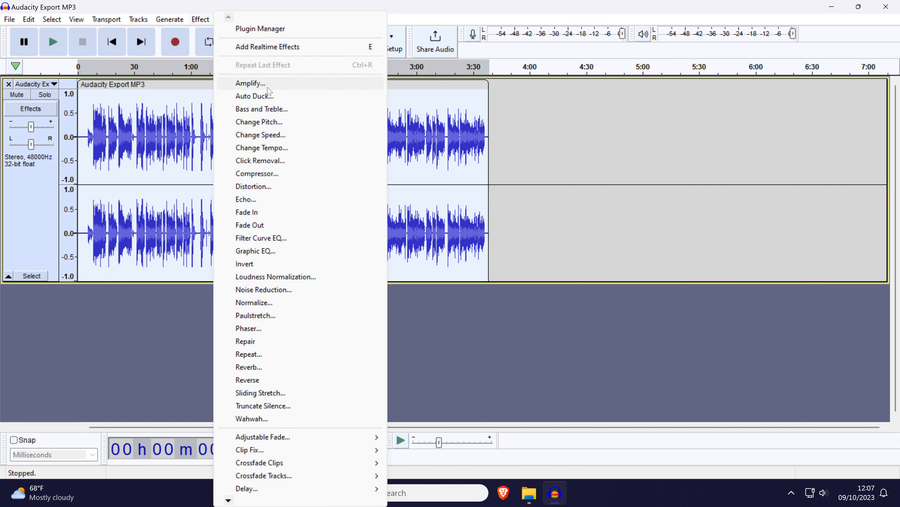
click(250, 83)
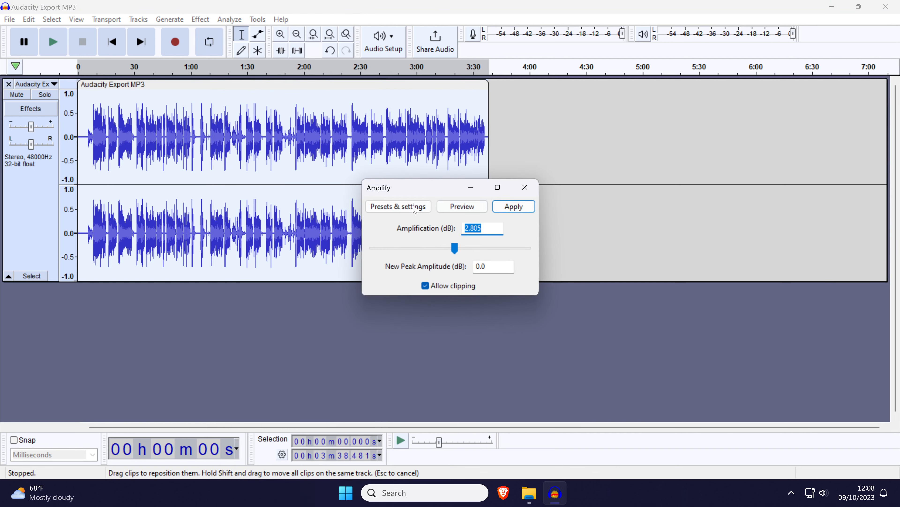
drag(455, 247, 431, 248)
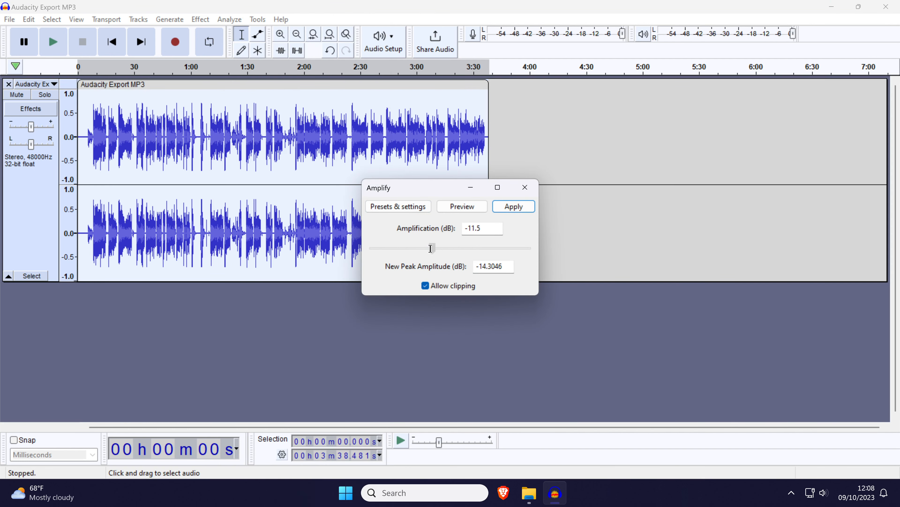
drag(431, 248, 450, 248)
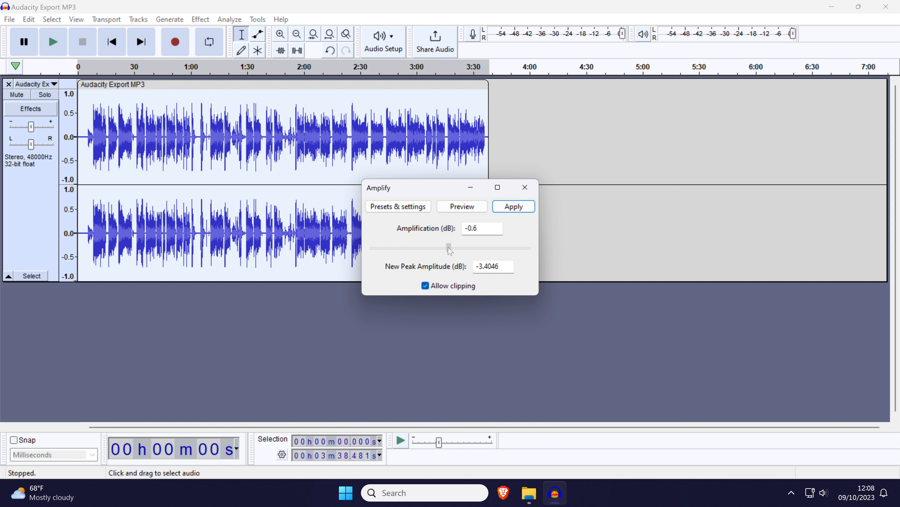
drag(450, 248, 471, 249)
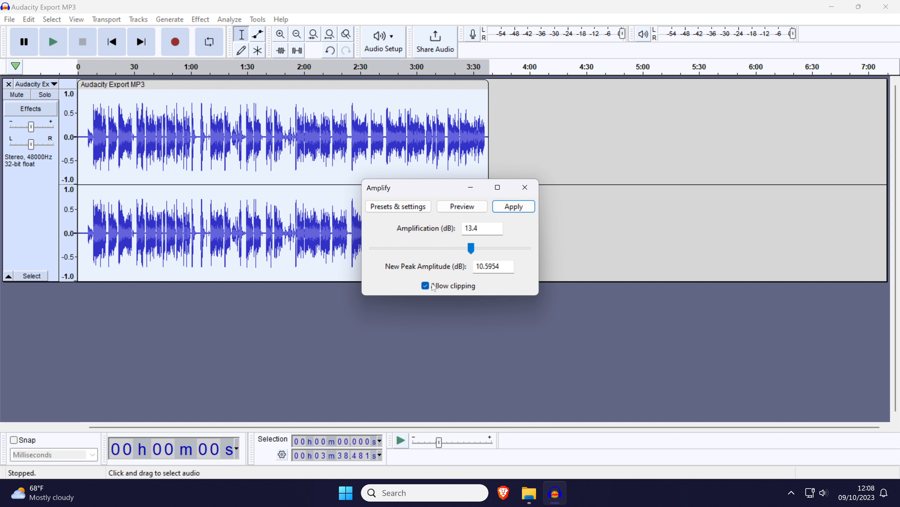
drag(470, 247, 476, 248)
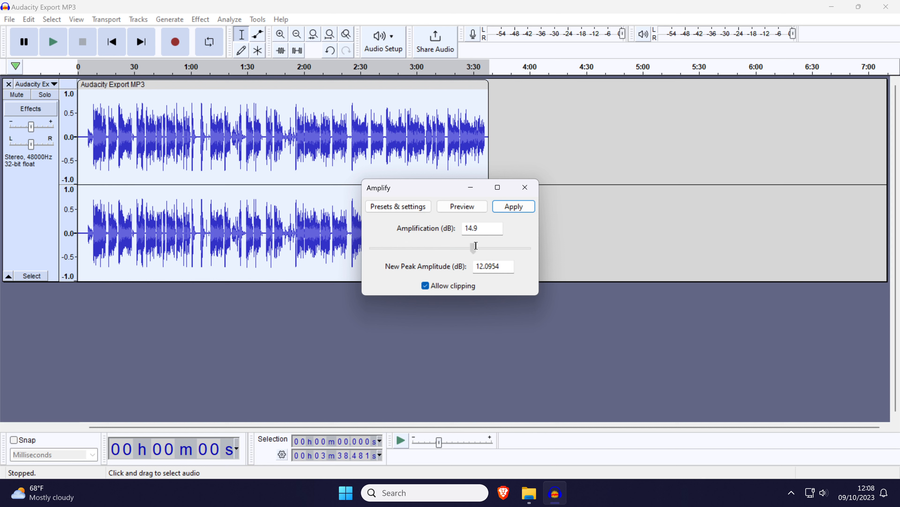
click(512, 206)
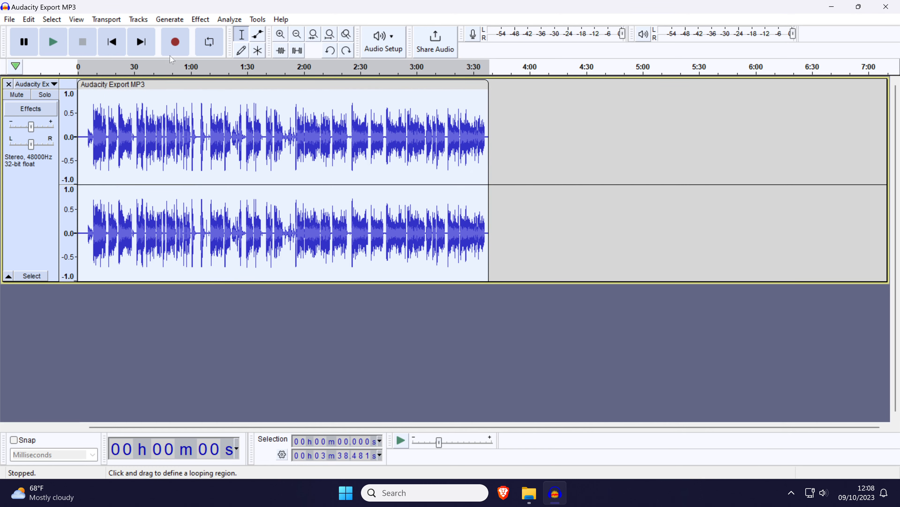
Reapply the Amplify effect at about -4.7 dB to lower the track's volume.
click(199, 19)
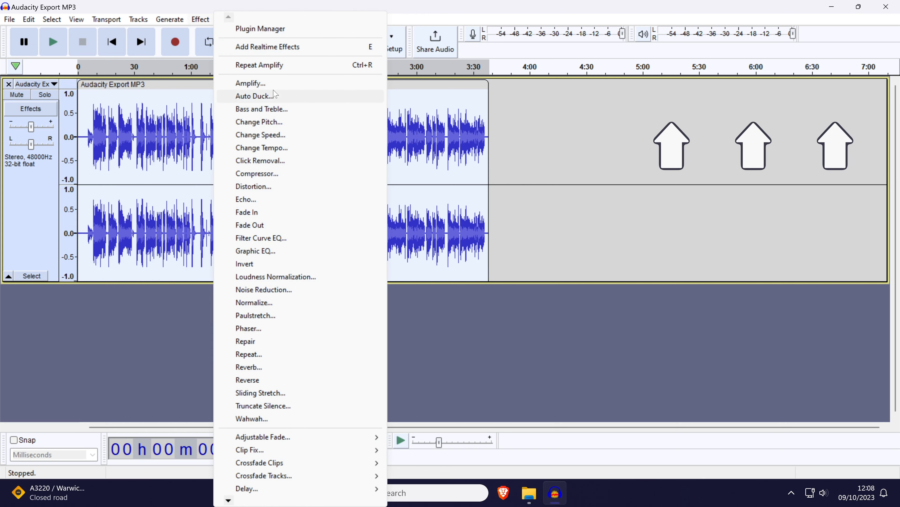
click(250, 84)
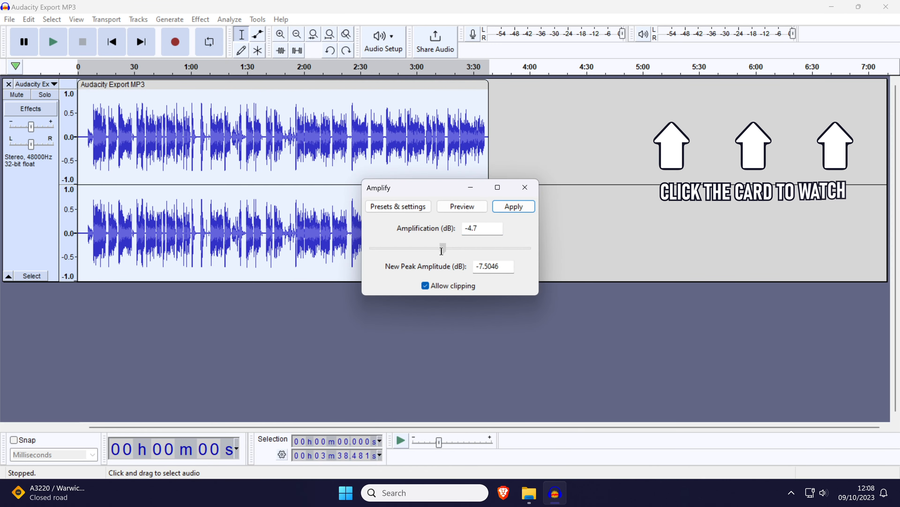
click(513, 206)
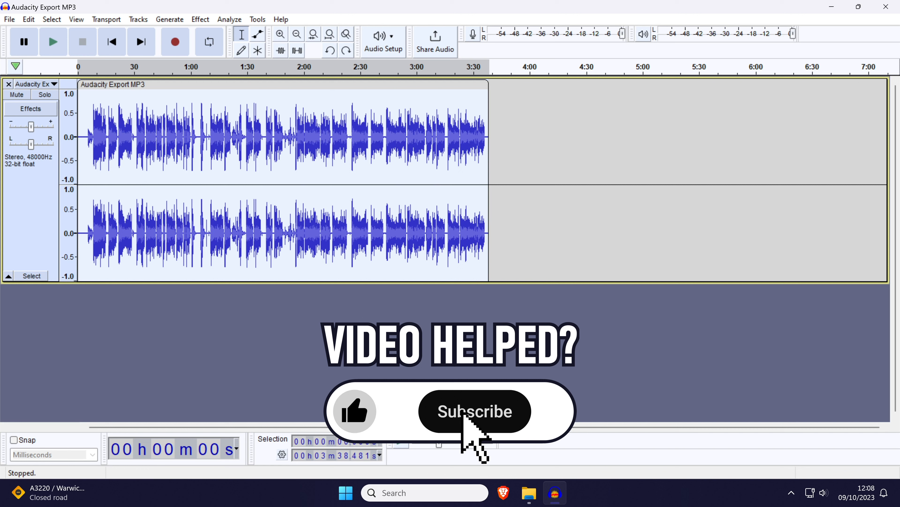
click(474, 411)
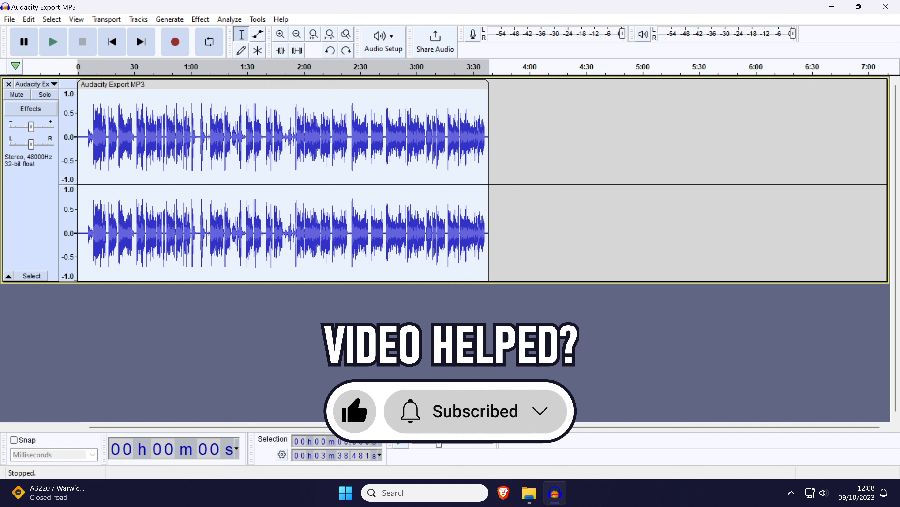